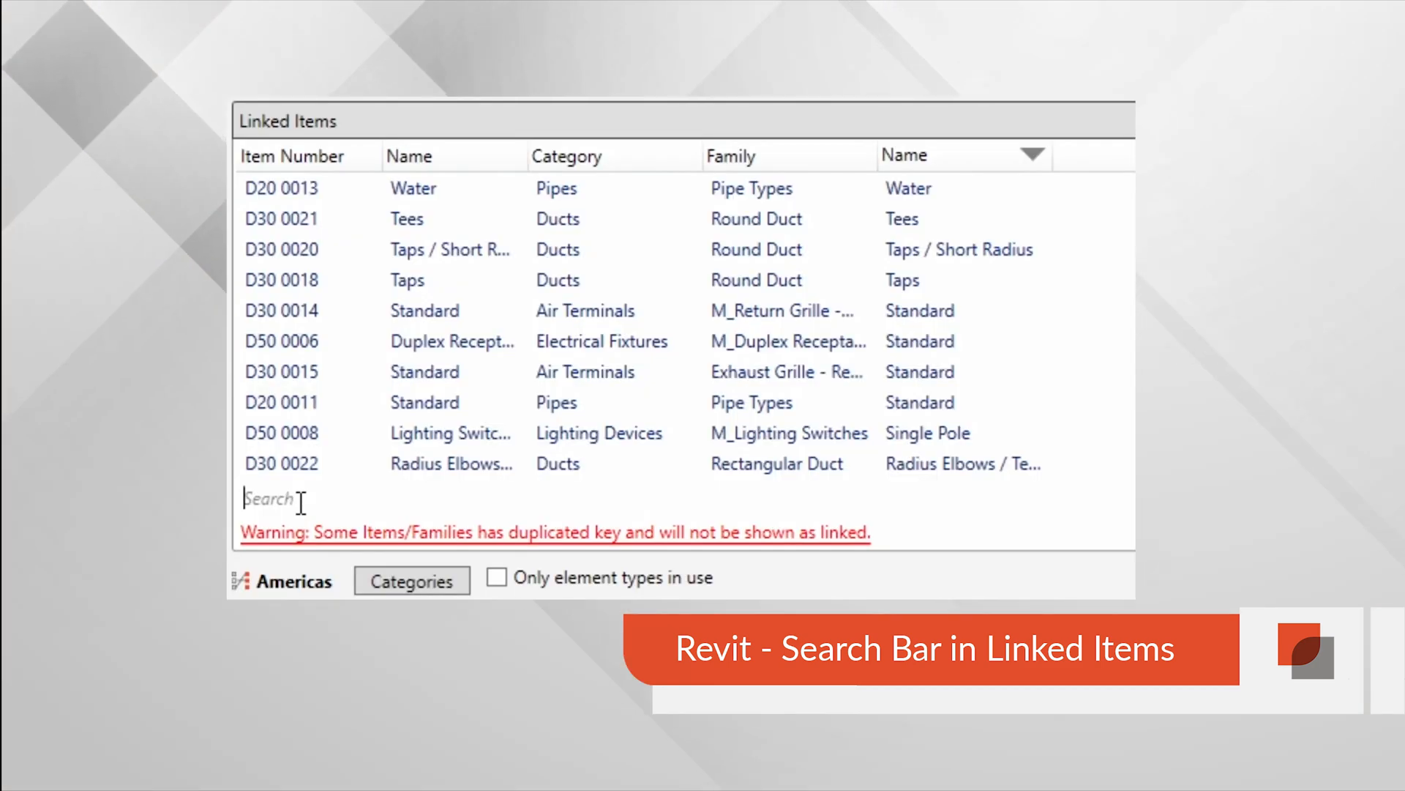
# - Filter the Linked Items list with the search term 'dup'
pyautogui.write('dup')
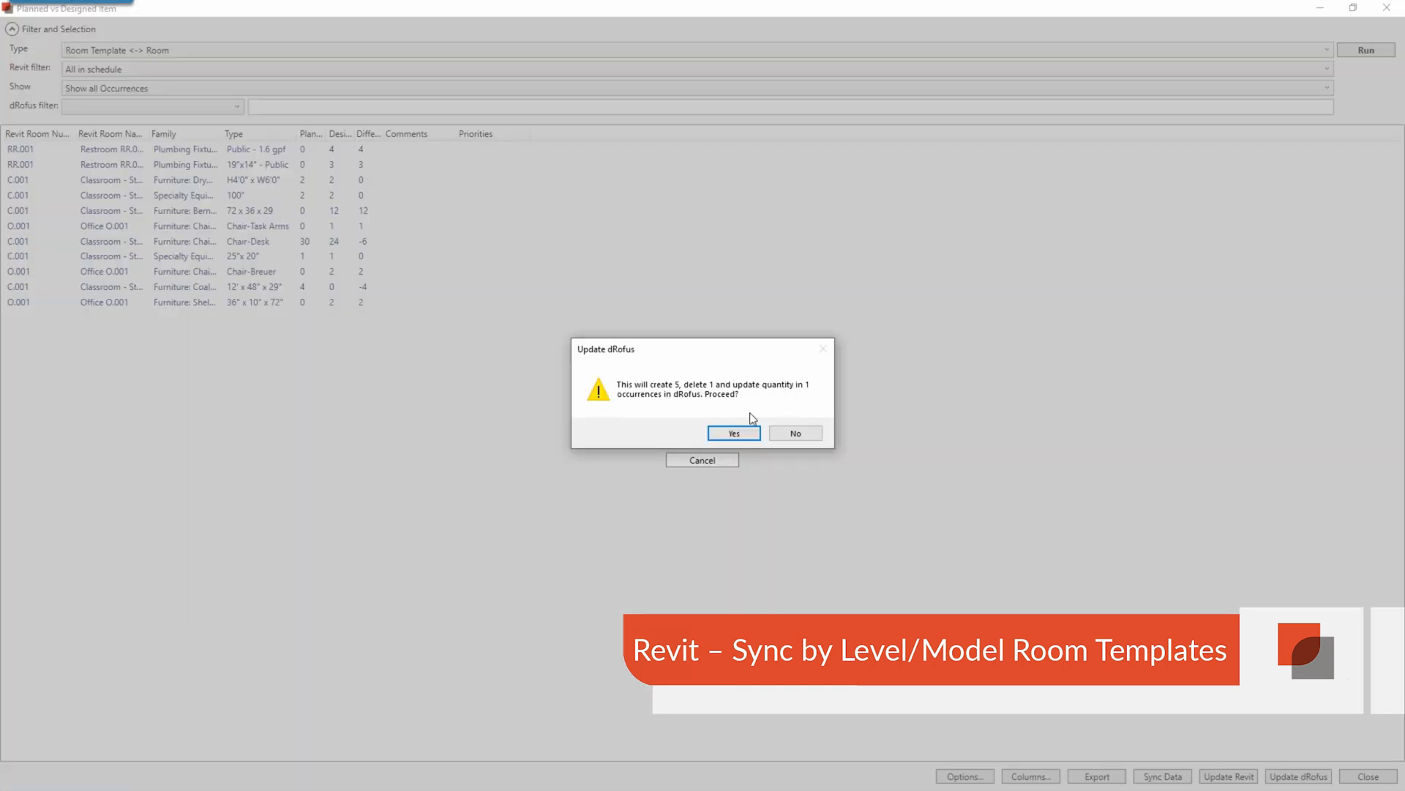
# - Confirm the Update dRofus dialog to create, delete and update the listed occurrences
pyautogui.click(734, 433)
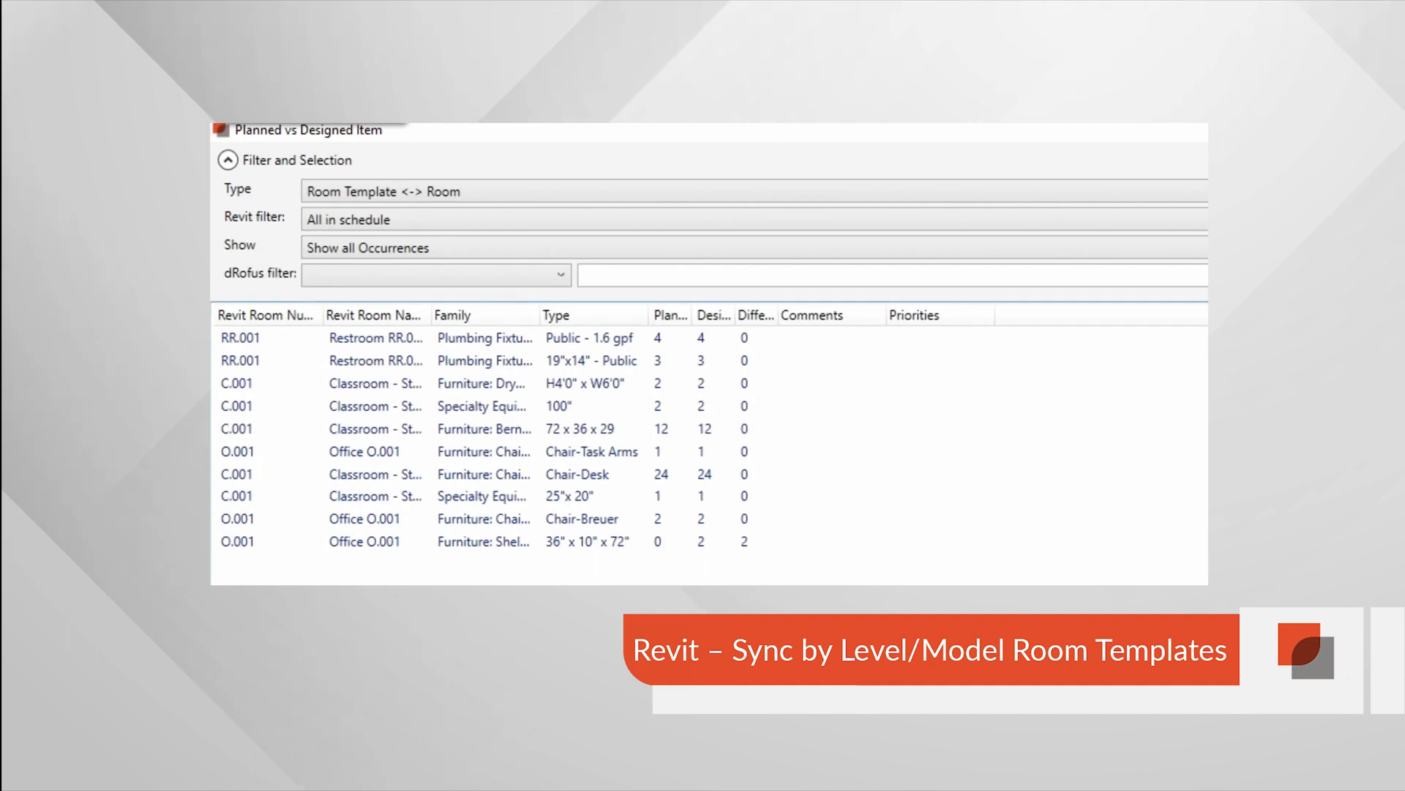
pyautogui.click(658, 339)
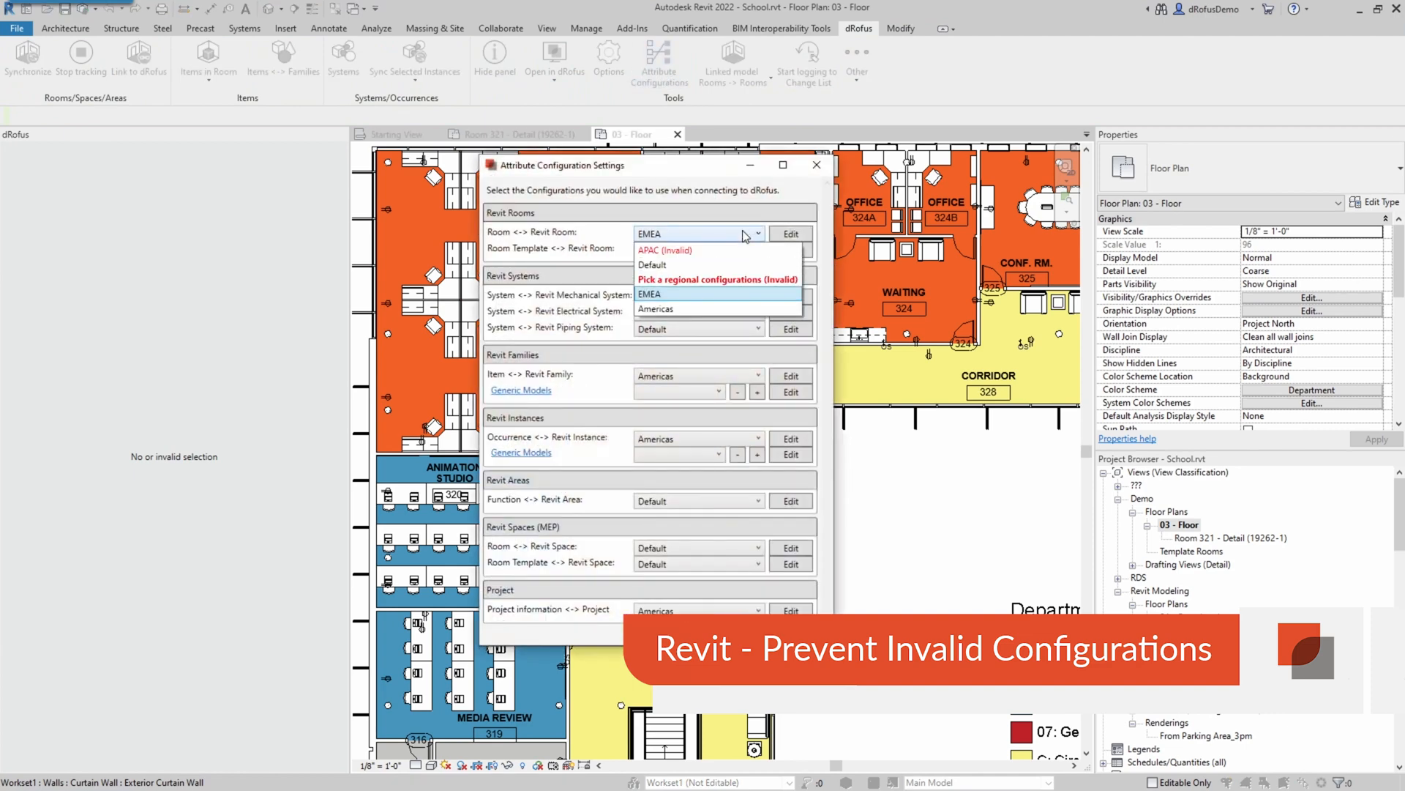
pyautogui.moveTo(717, 279)
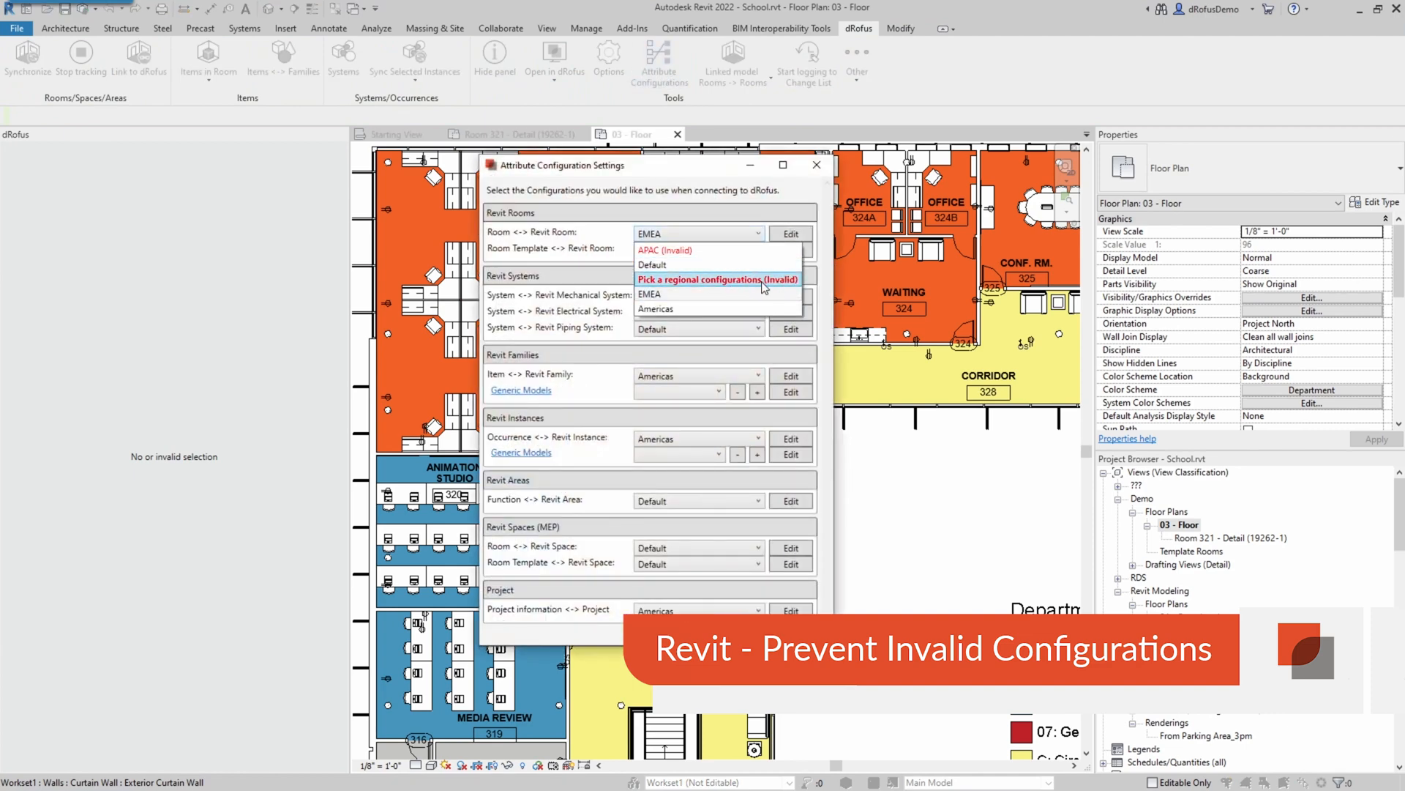
# - Choose 'Pick a regional configurations (Invalid)' for the Room <-> Revit Room mapping
pyautogui.click(717, 279)
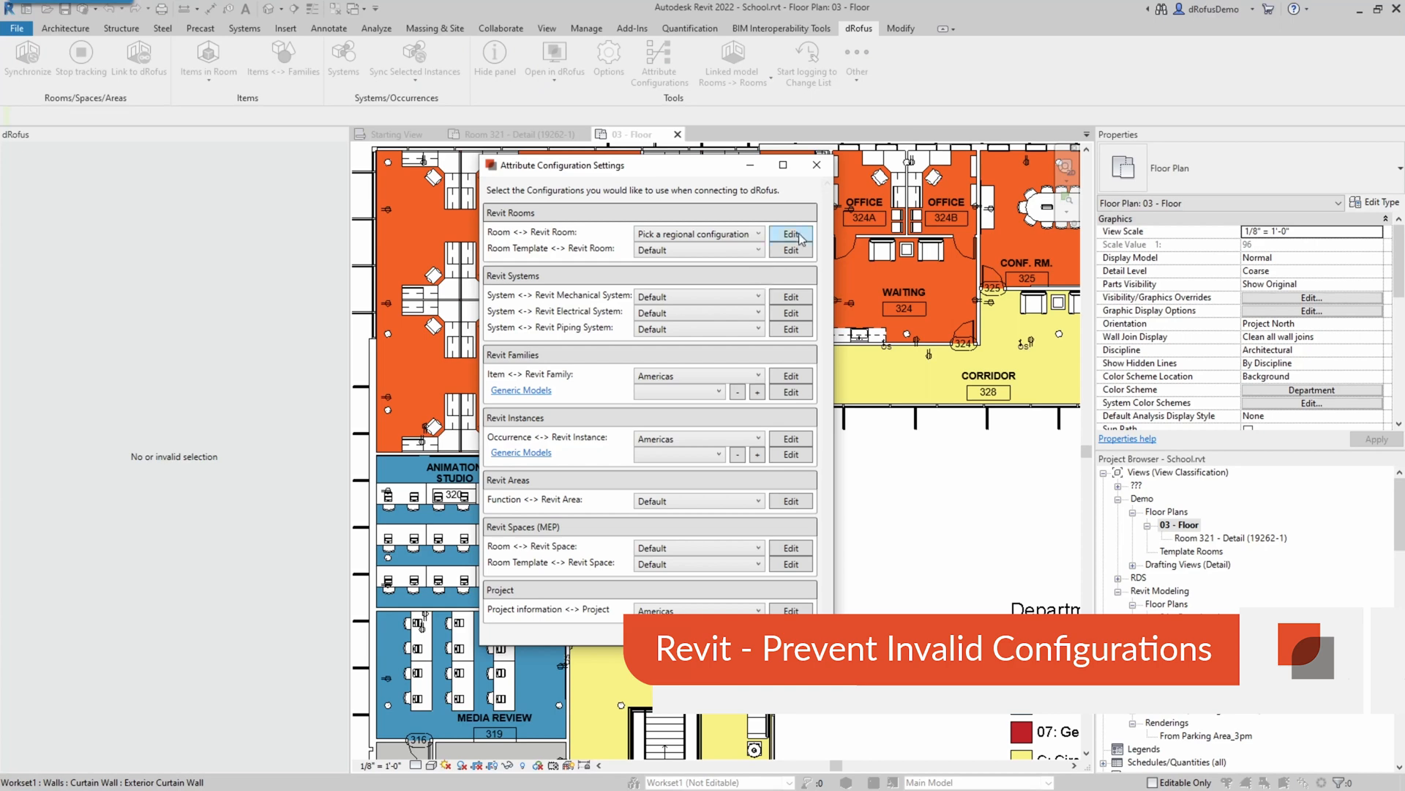